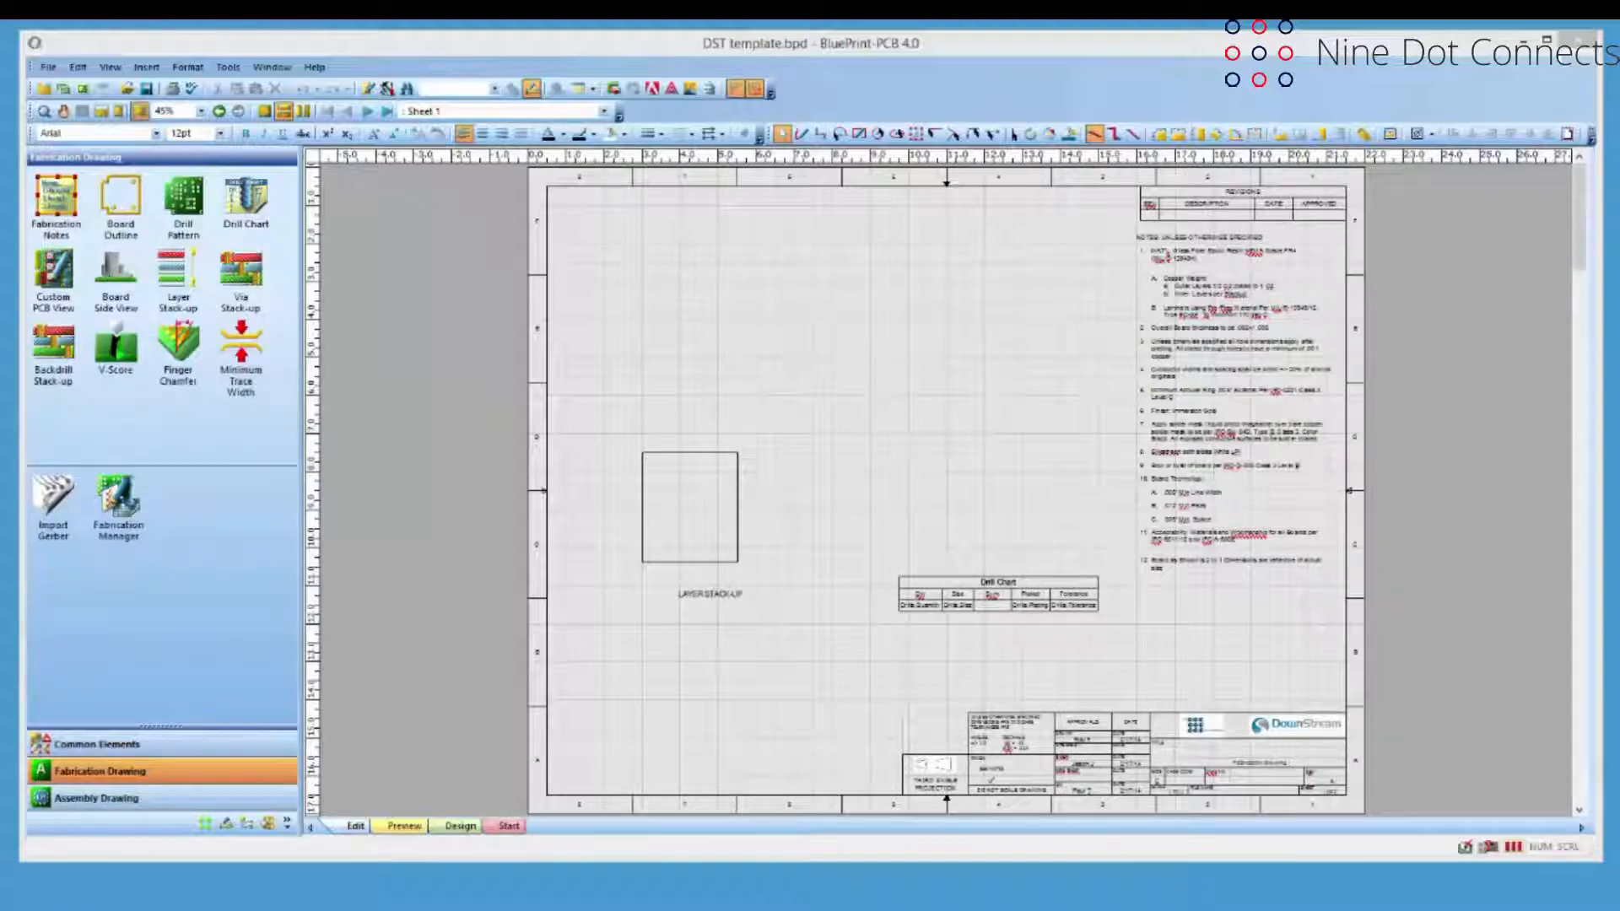
pyautogui.moveTo(700, 413)
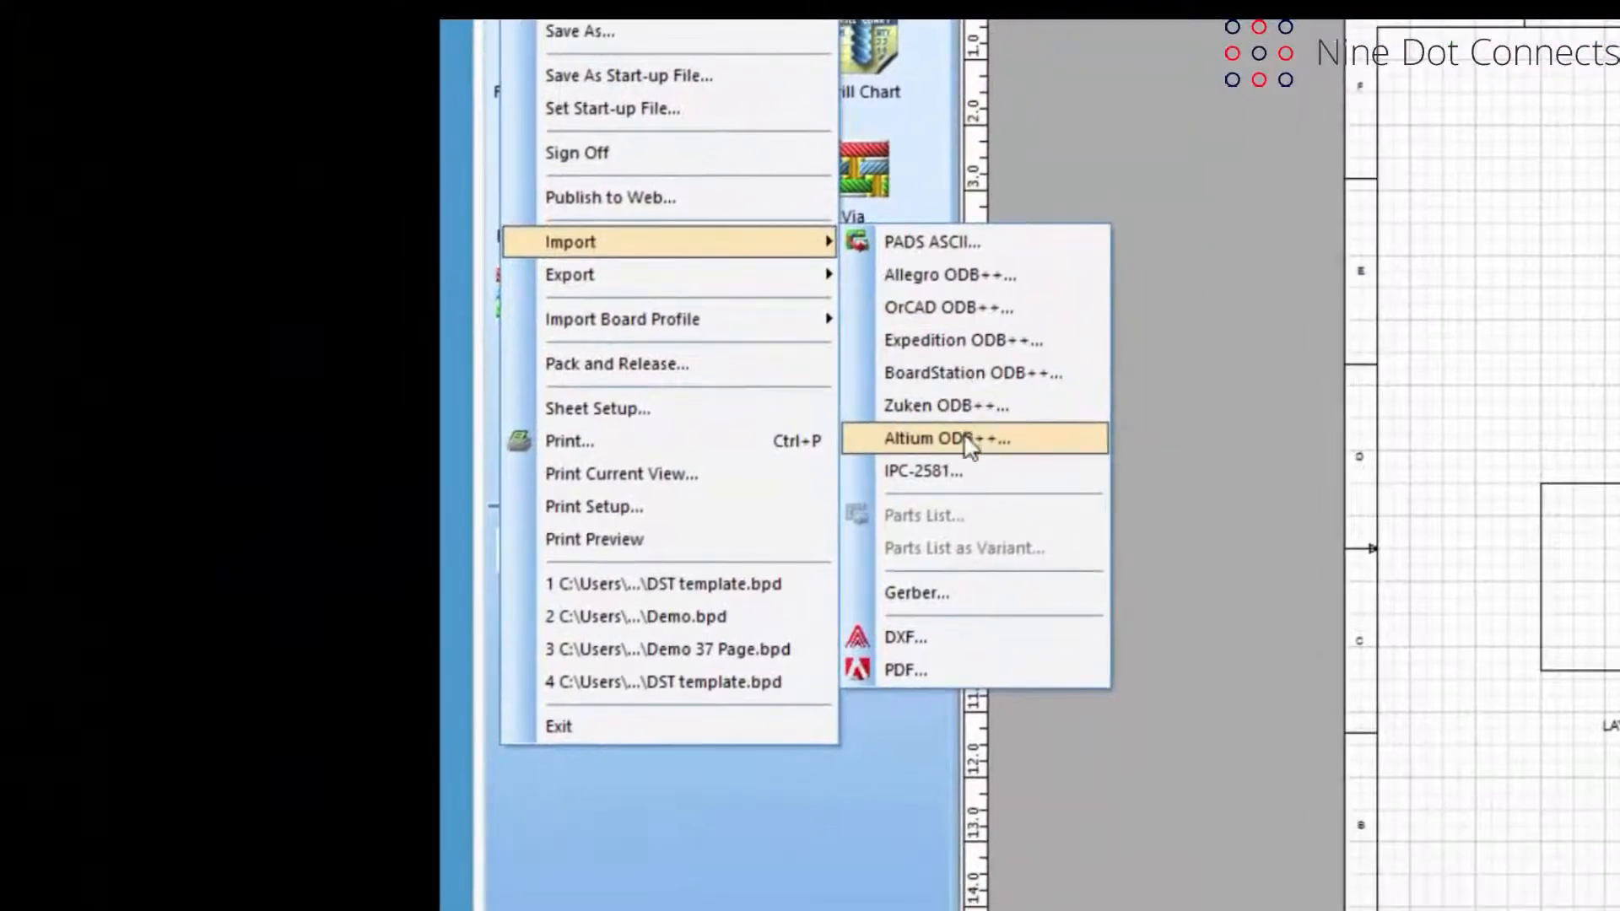
# - Import Altium ODB++ data from the Blueprint Demo\odb folder
pyautogui.click(966, 439)
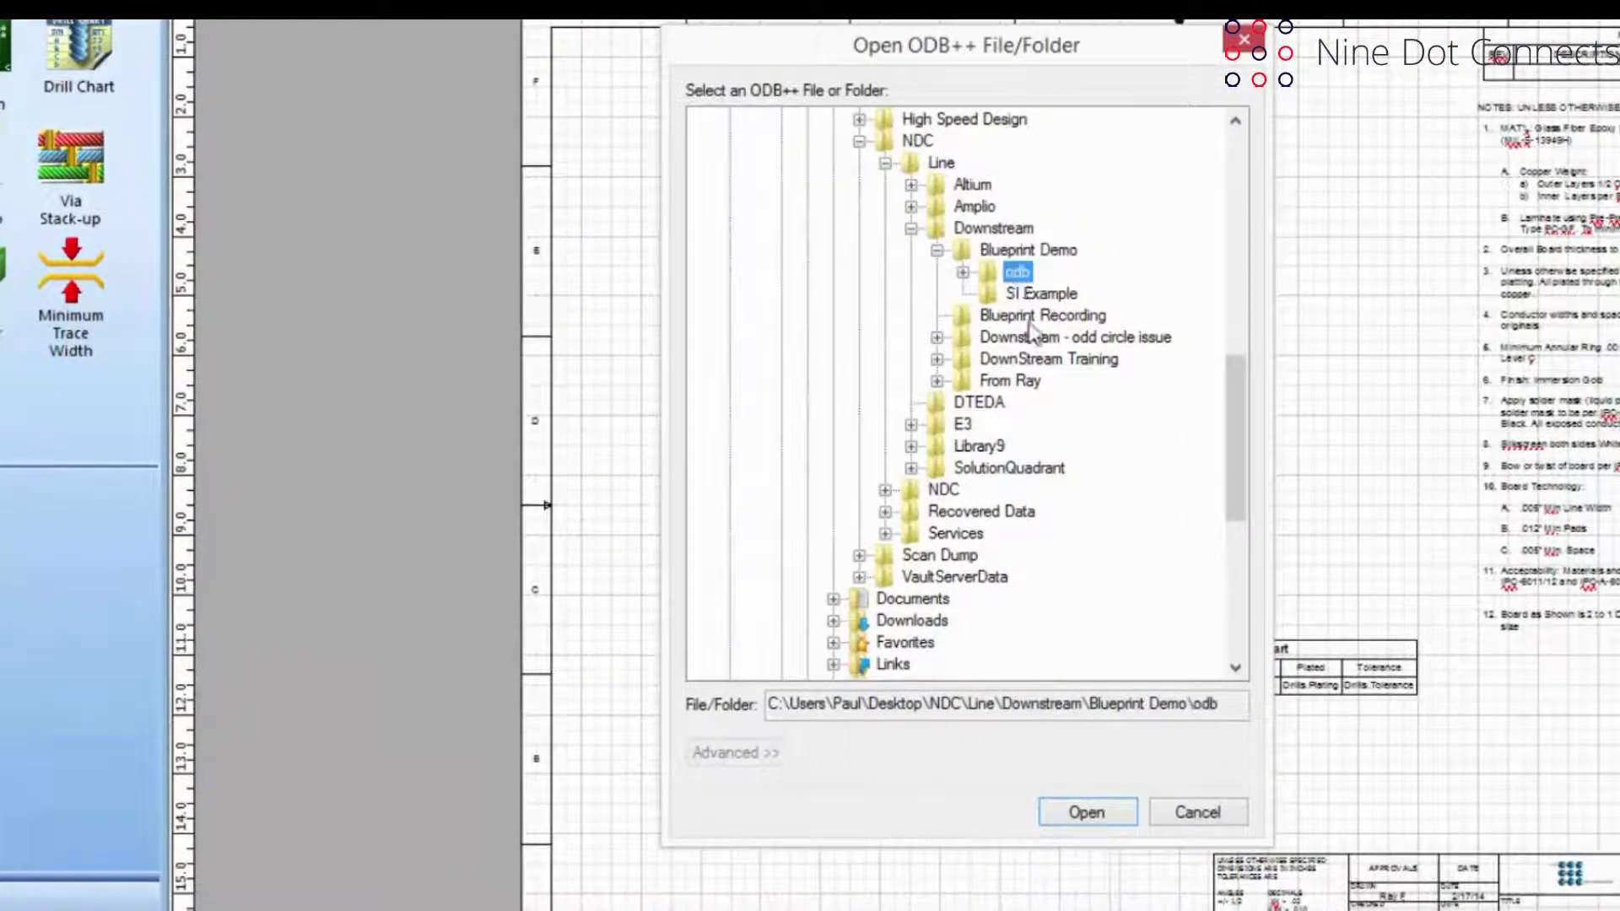
pyautogui.click(1086, 812)
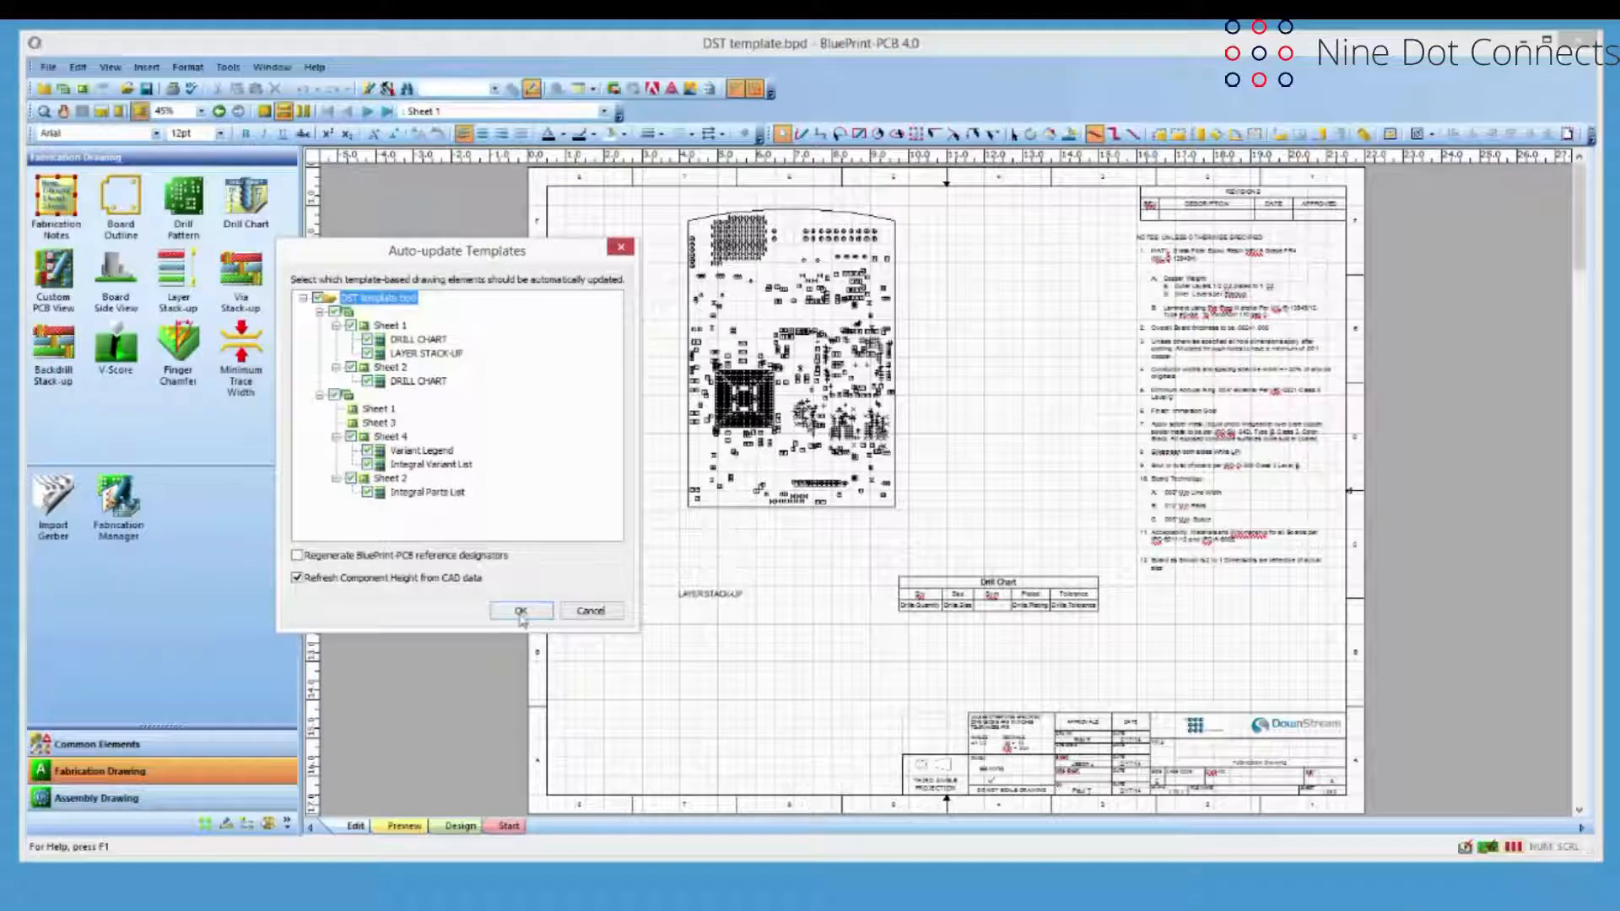
# - Confirm auto-updating all template elements with Refresh Component Height kept checked
pyautogui.click(521, 611)
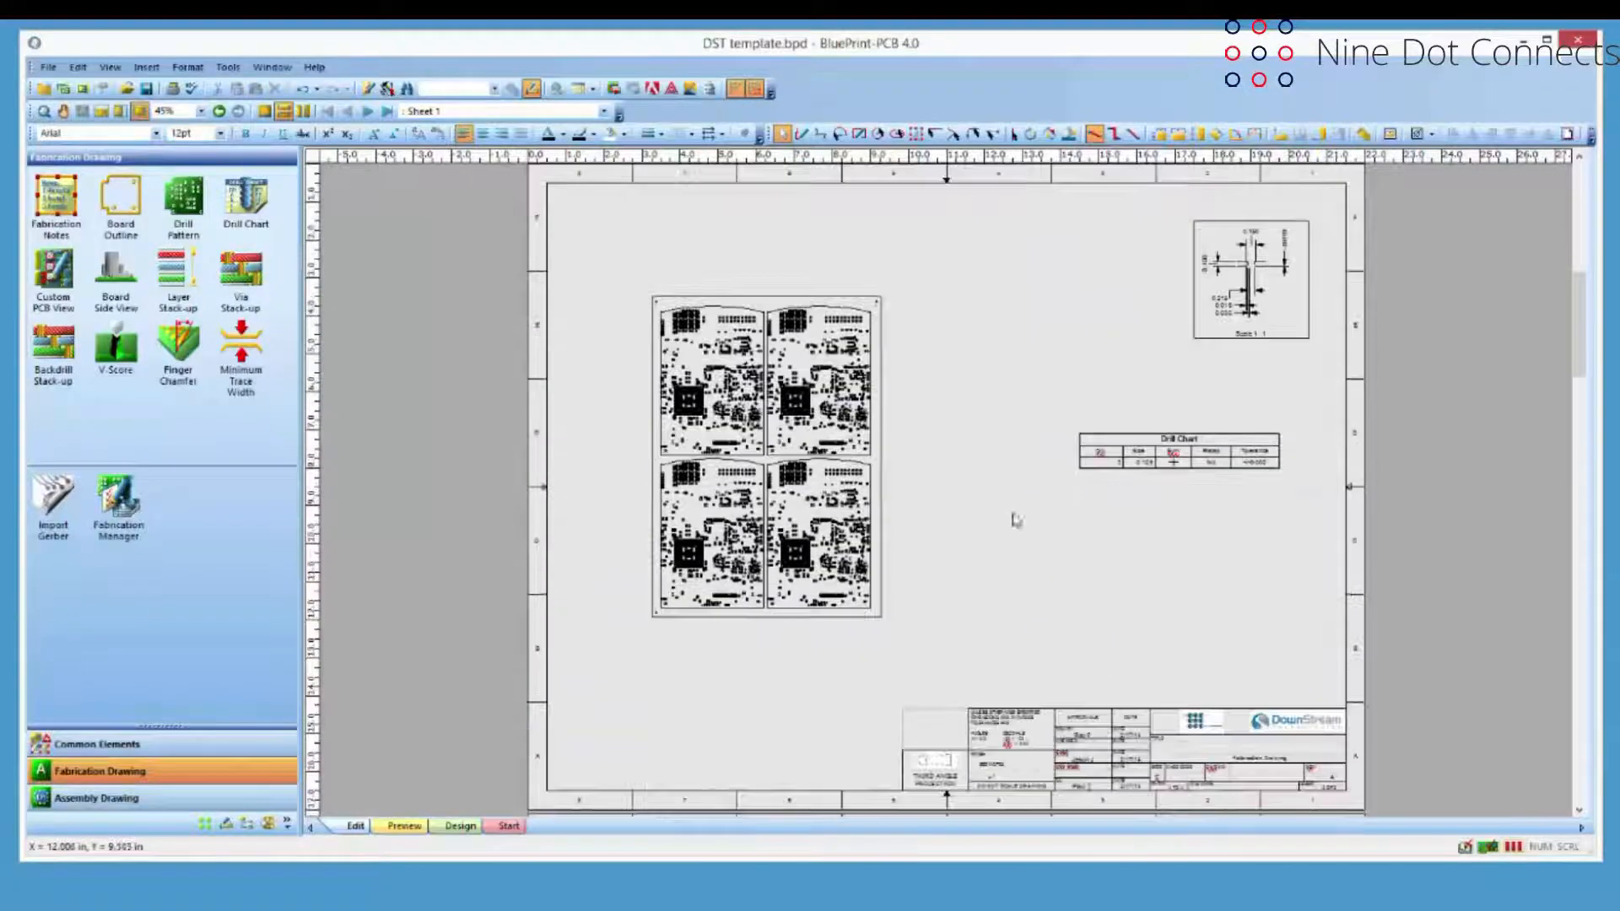
# - Review Sheet 1's four-up panel, layer stack-up detail and populated drill chart
pyautogui.click(407, 111)
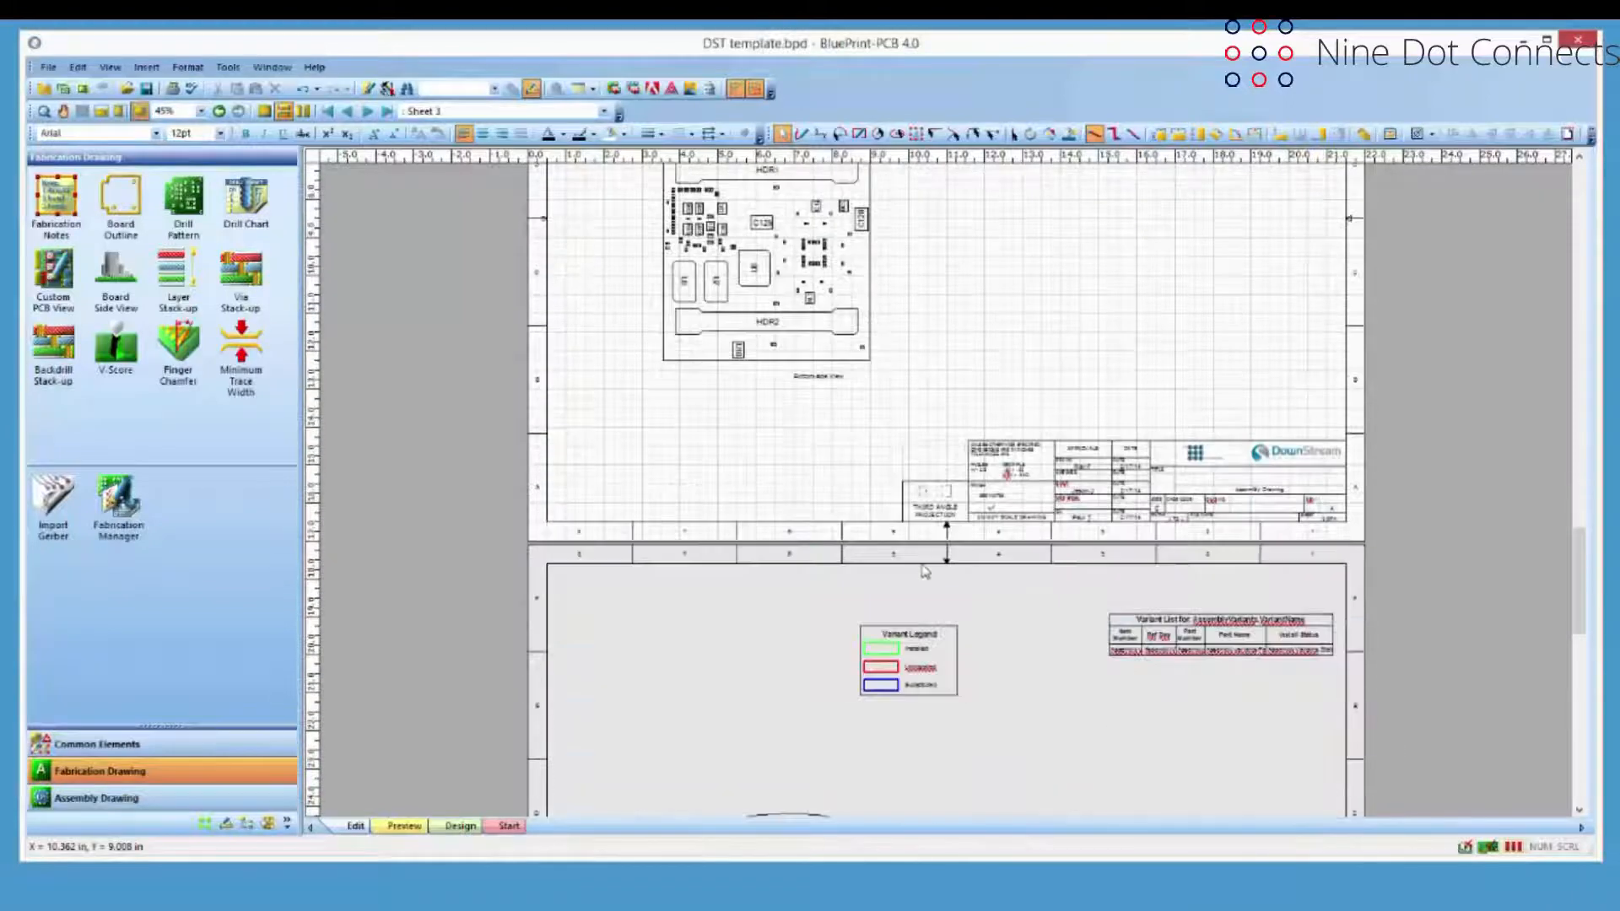
# - Scroll down to the variant legend, variant list and parts list sheets
pyautogui.scroll(-3)
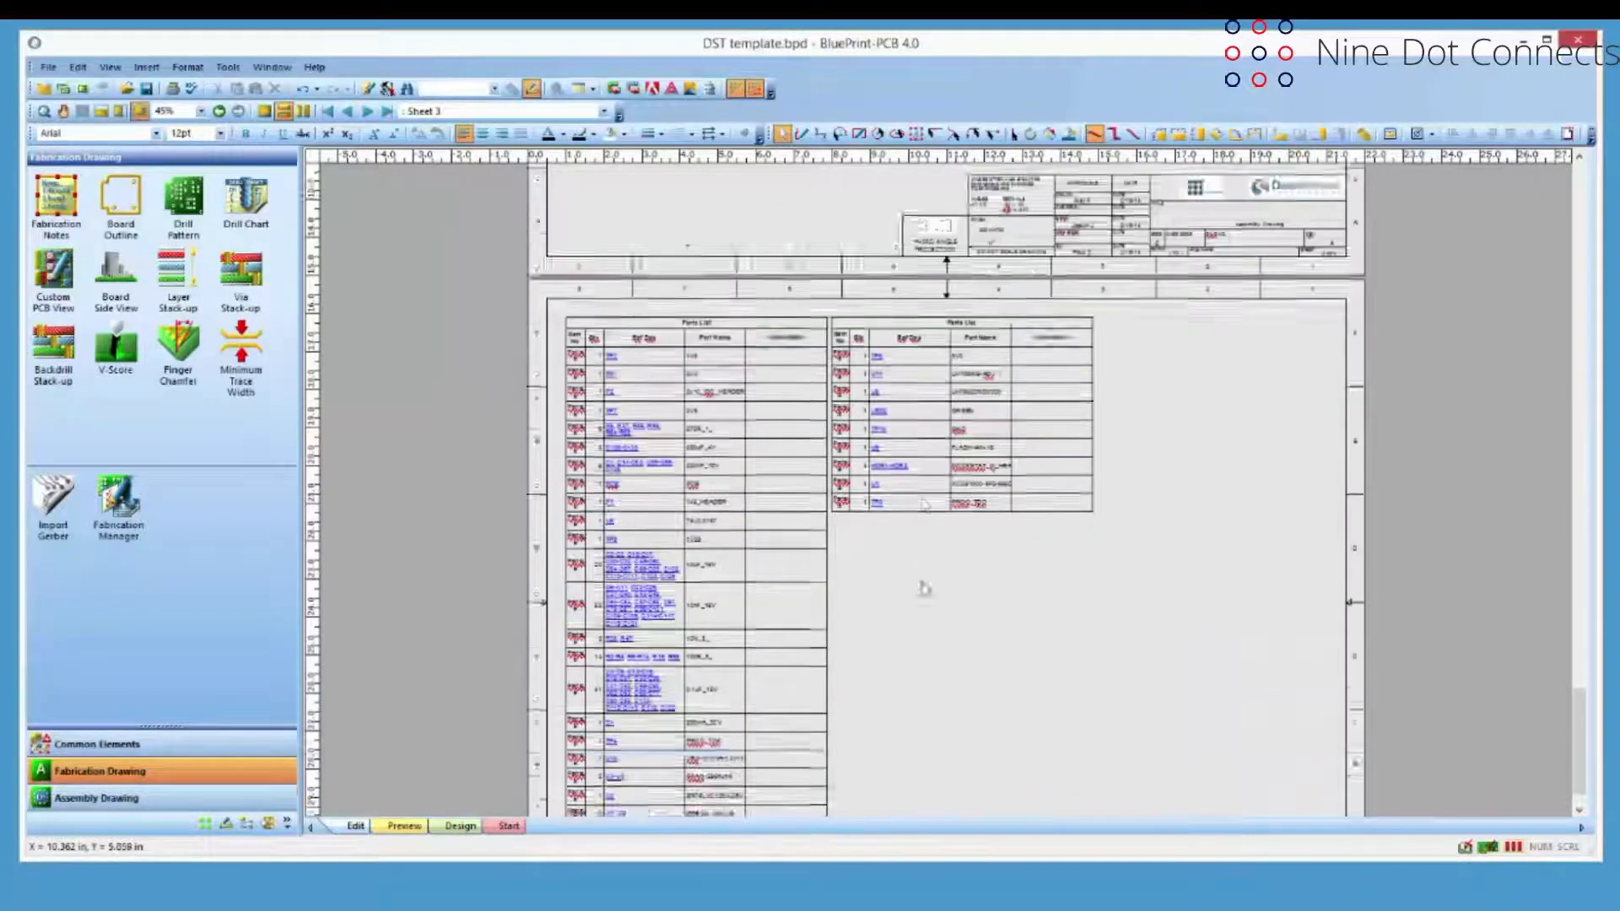